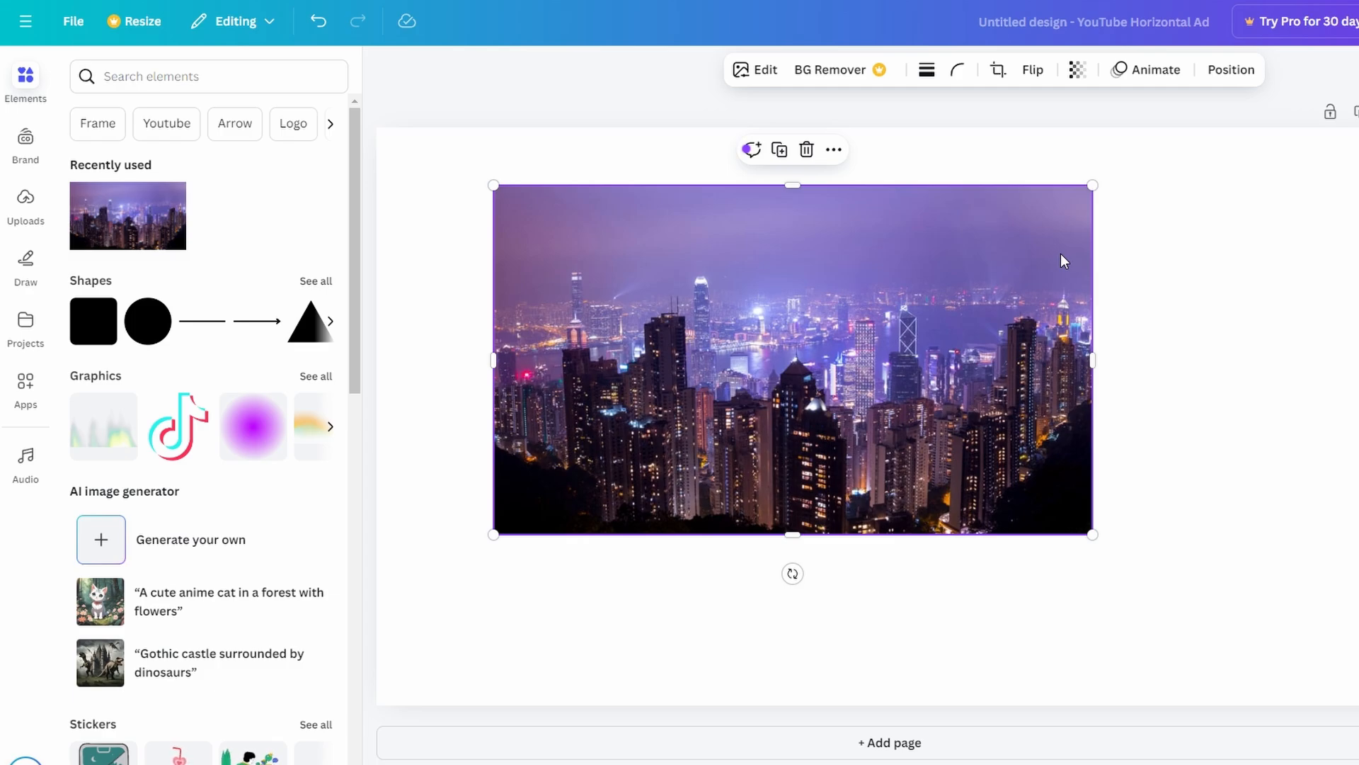
{"action": "mouse_move", "coordinate": [711, 263]}
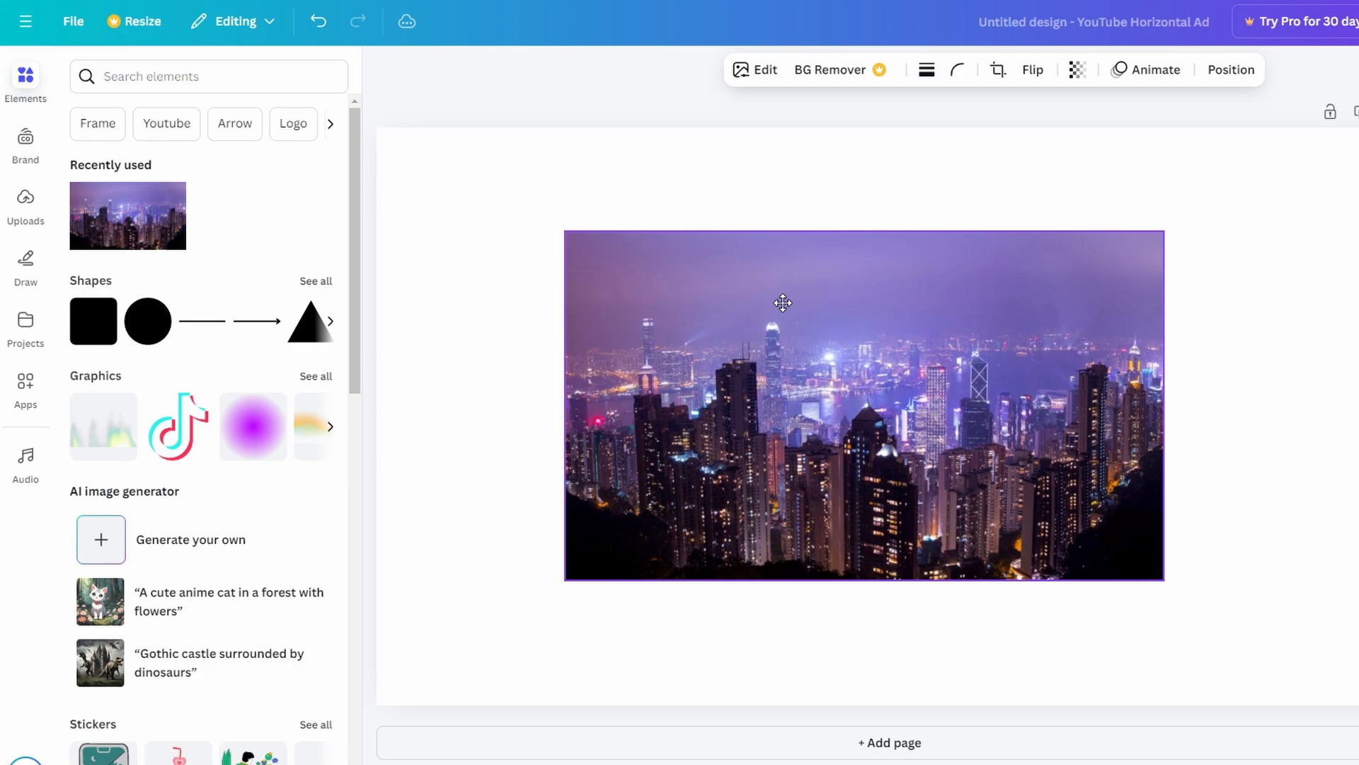
Step: Nudge the city-night photo until it lines up with the canvas centre guide
{"action": "left_click_drag", "start_coordinate": [782, 302], "coordinate": [808, 311]}
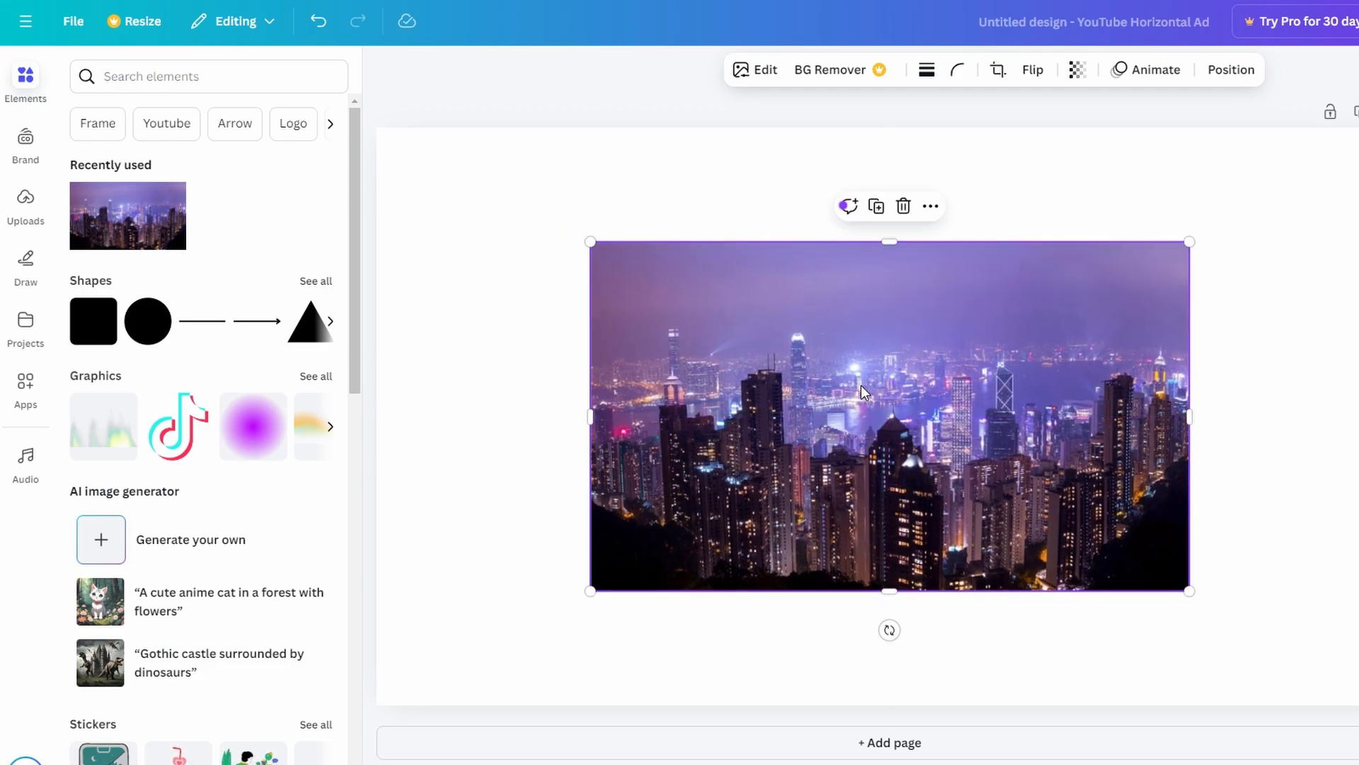
{"action": "left_click_drag", "start_coordinate": [866, 395], "coordinate": [839, 382]}
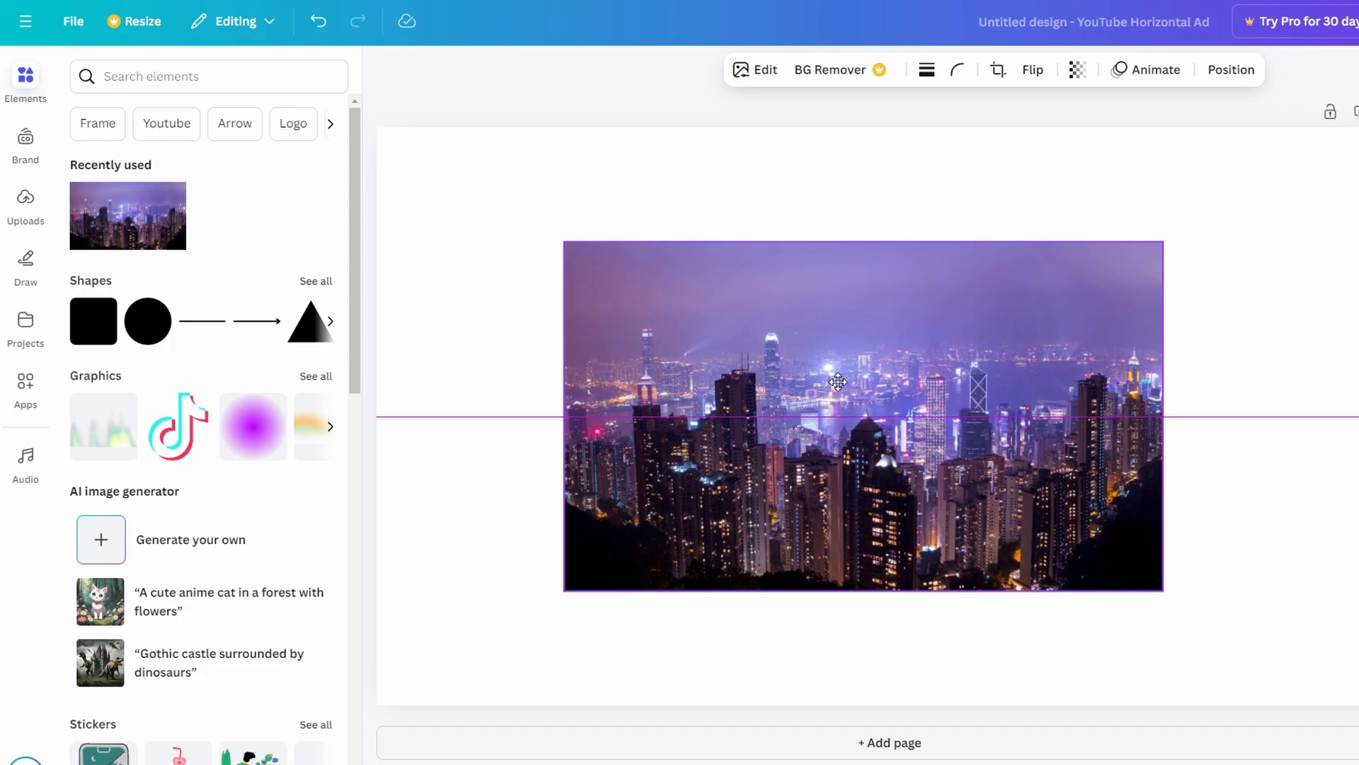
{"action": "left_click_drag", "start_coordinate": [837, 382], "coordinate": [864, 384]}
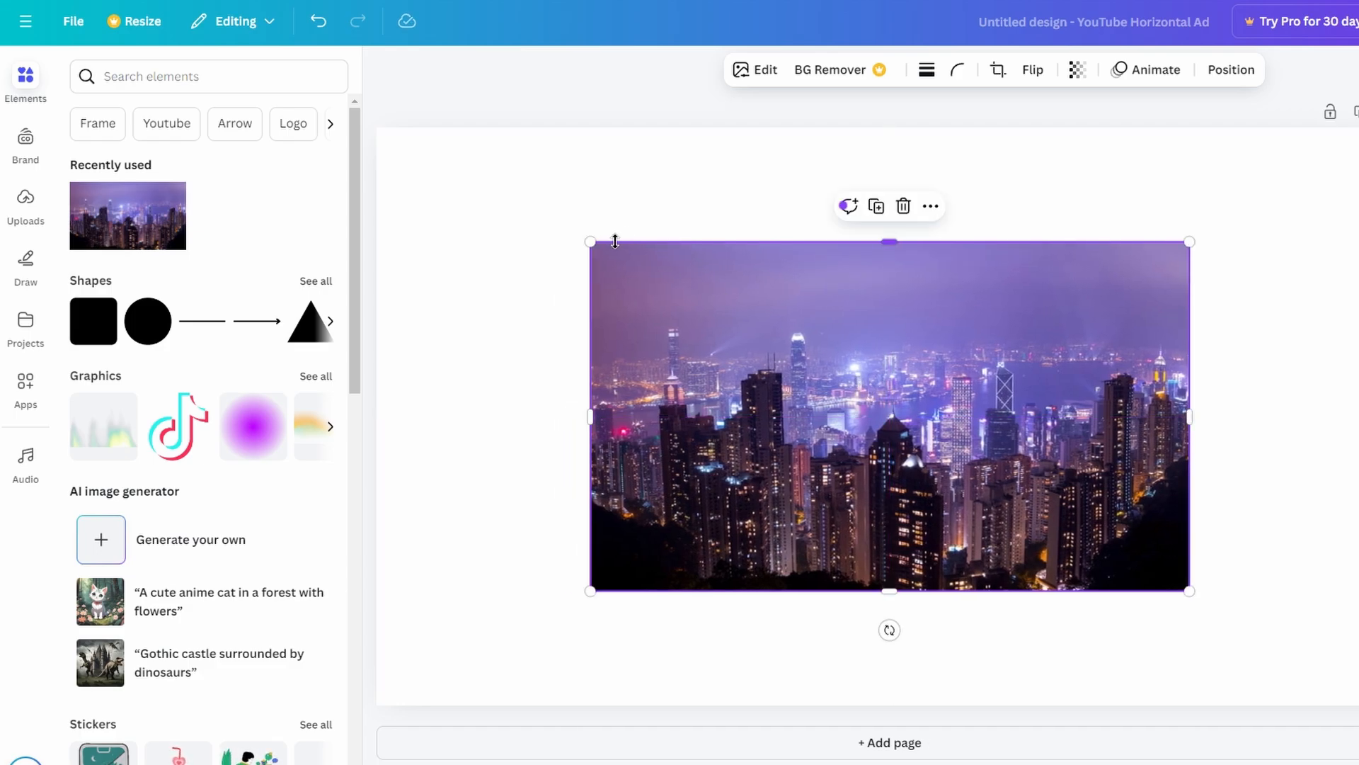
{"action": "left_click_drag", "start_coordinate": [590, 242], "coordinate": [450, 161]}
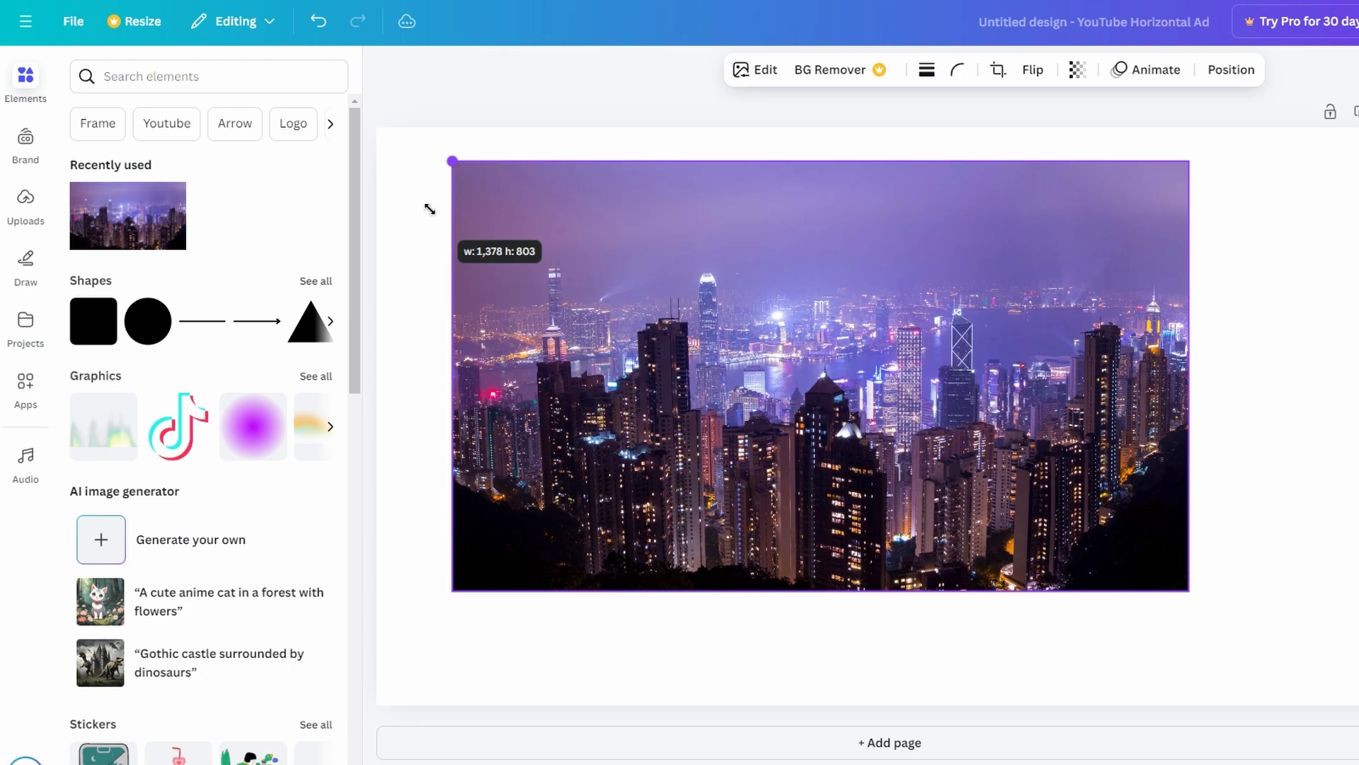
{"action": "left_click_drag", "start_coordinate": [450, 162], "coordinate": [638, 269]}
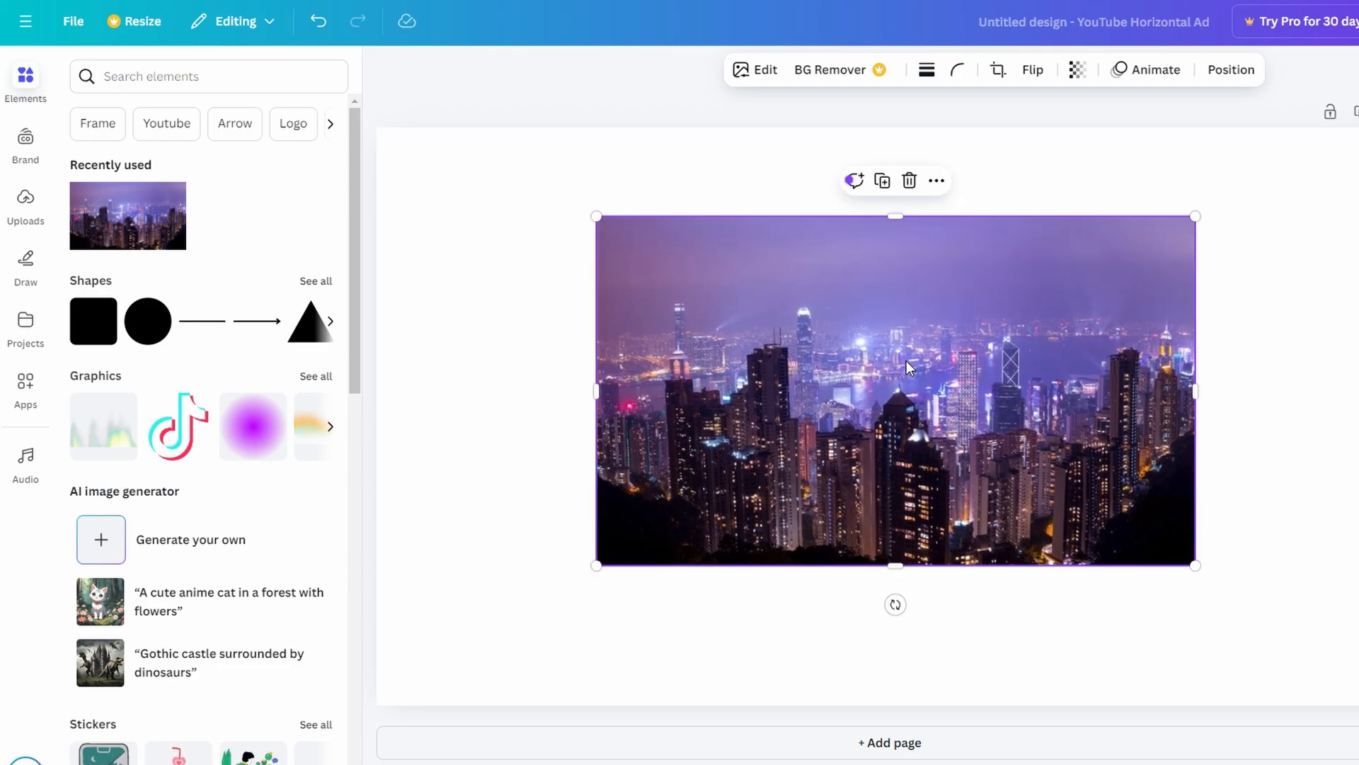
Step: Show the Position settings with the photo's size and coordinates
{"action": "left_click", "coordinate": [1229, 70]}
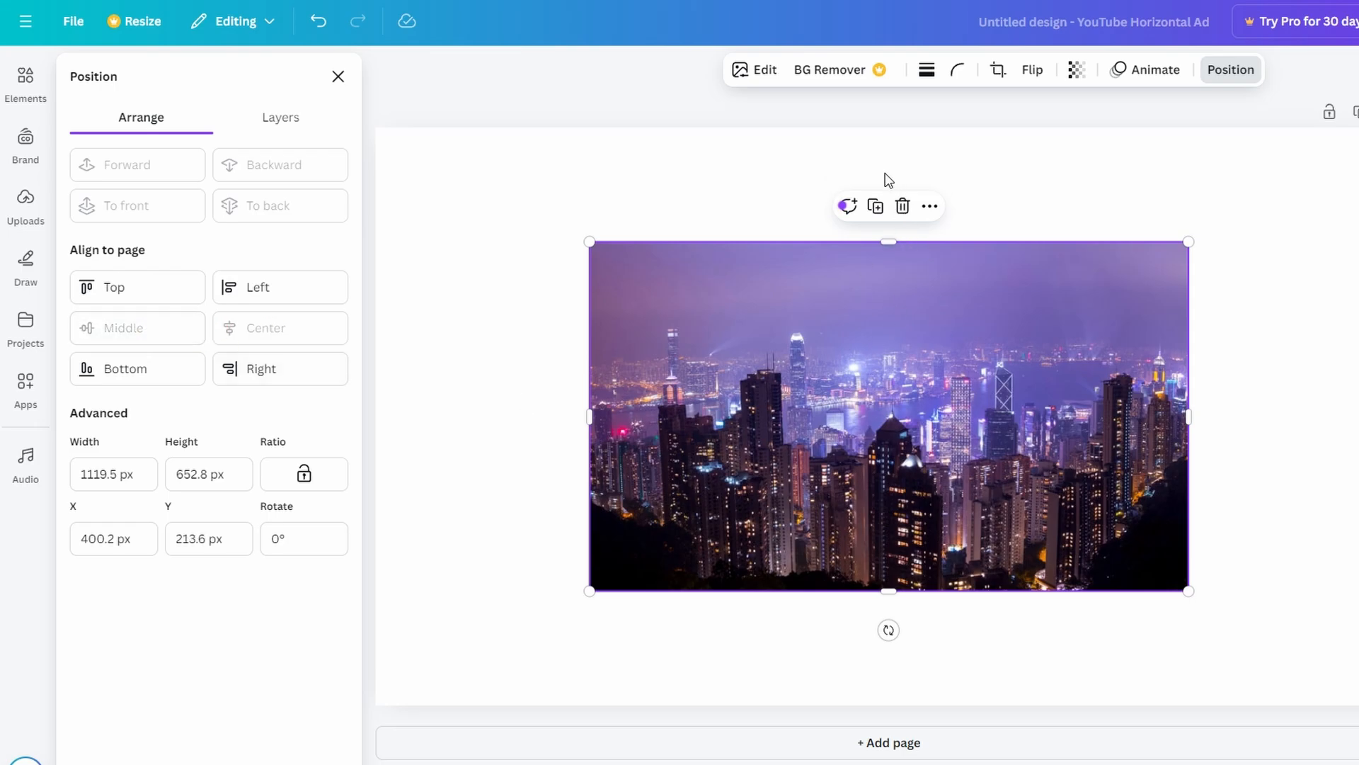
{"action": "mouse_move", "coordinate": [905, 406]}
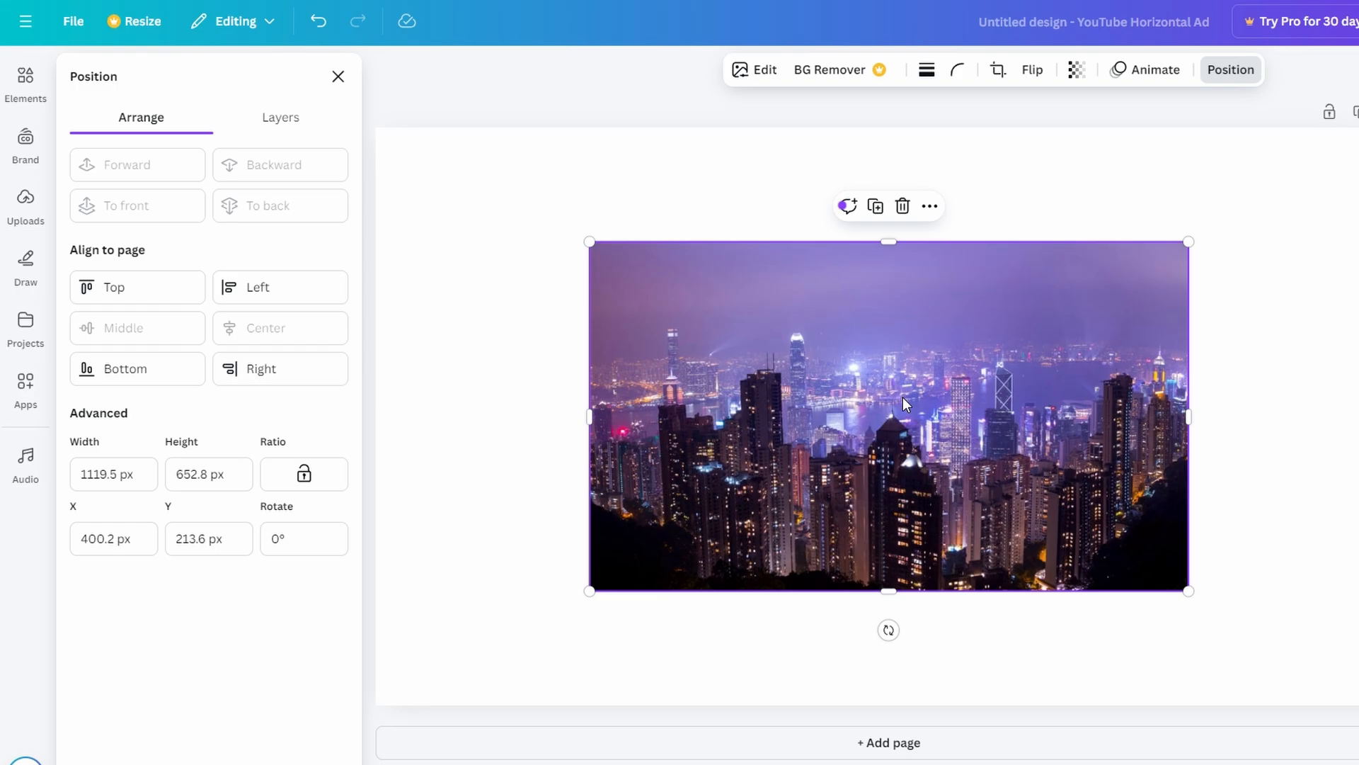
{"action": "mouse_move", "coordinate": [886, 412]}
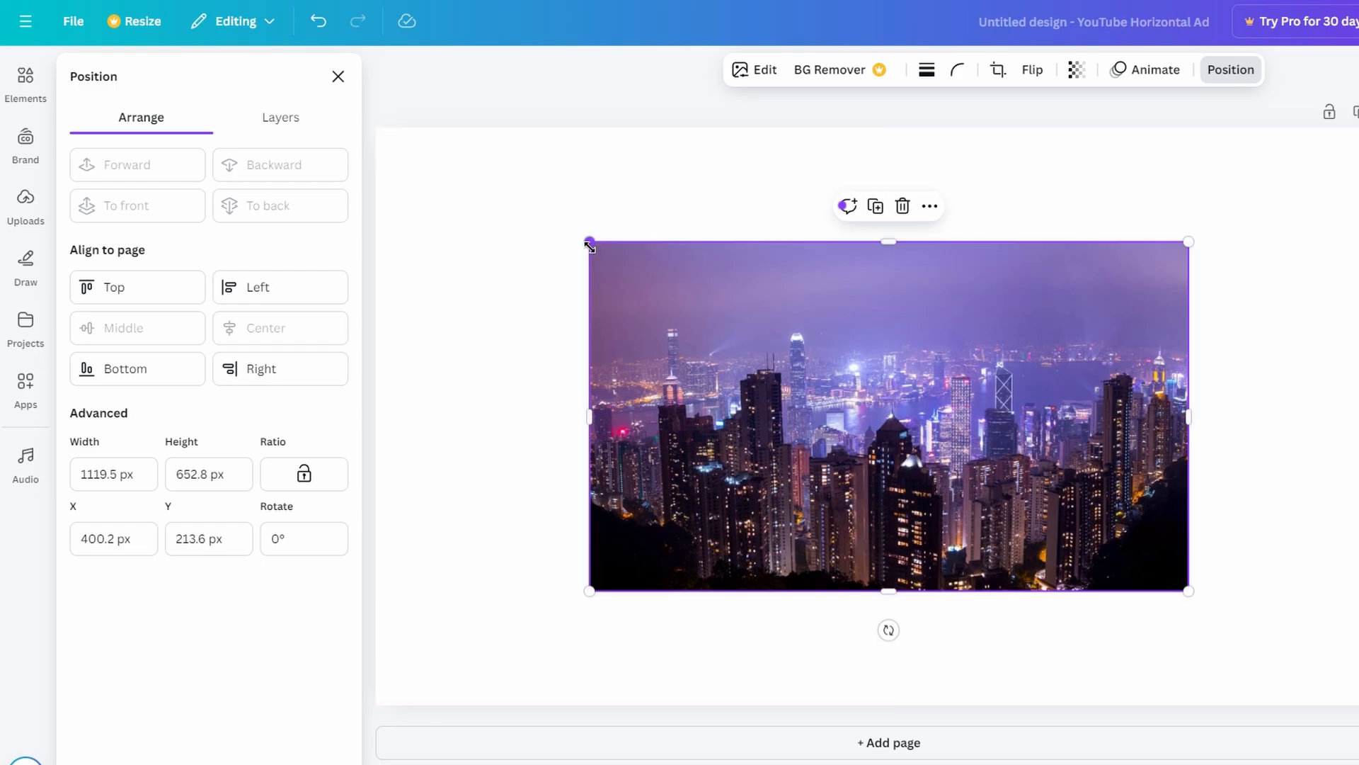
Step: Enlarge the photo from its top-left corner to about 1599 × 932 px and dismiss Position
{"action": "left_click_drag", "start_coordinate": [589, 241], "coordinate": [368, 113]}
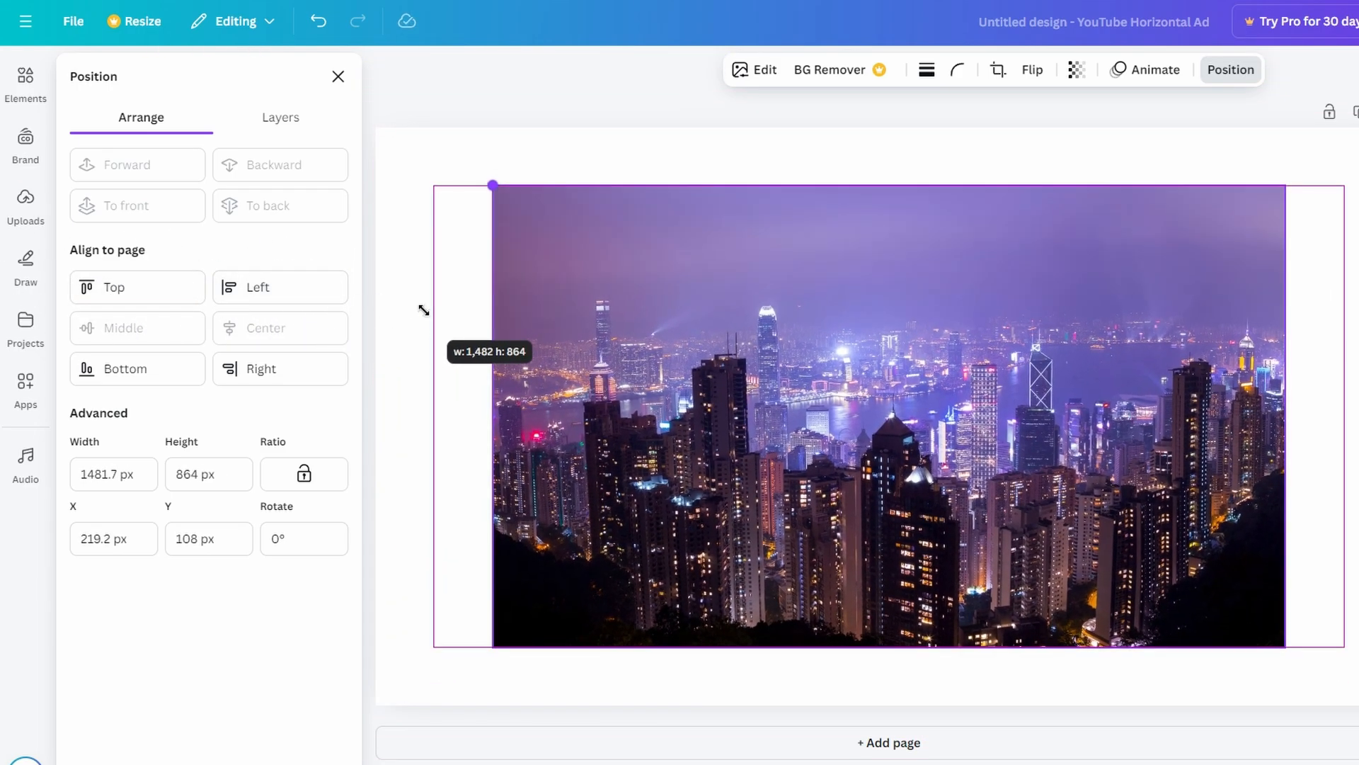
{"action": "left_click_drag", "start_coordinate": [493, 185], "coordinate": [462, 167]}
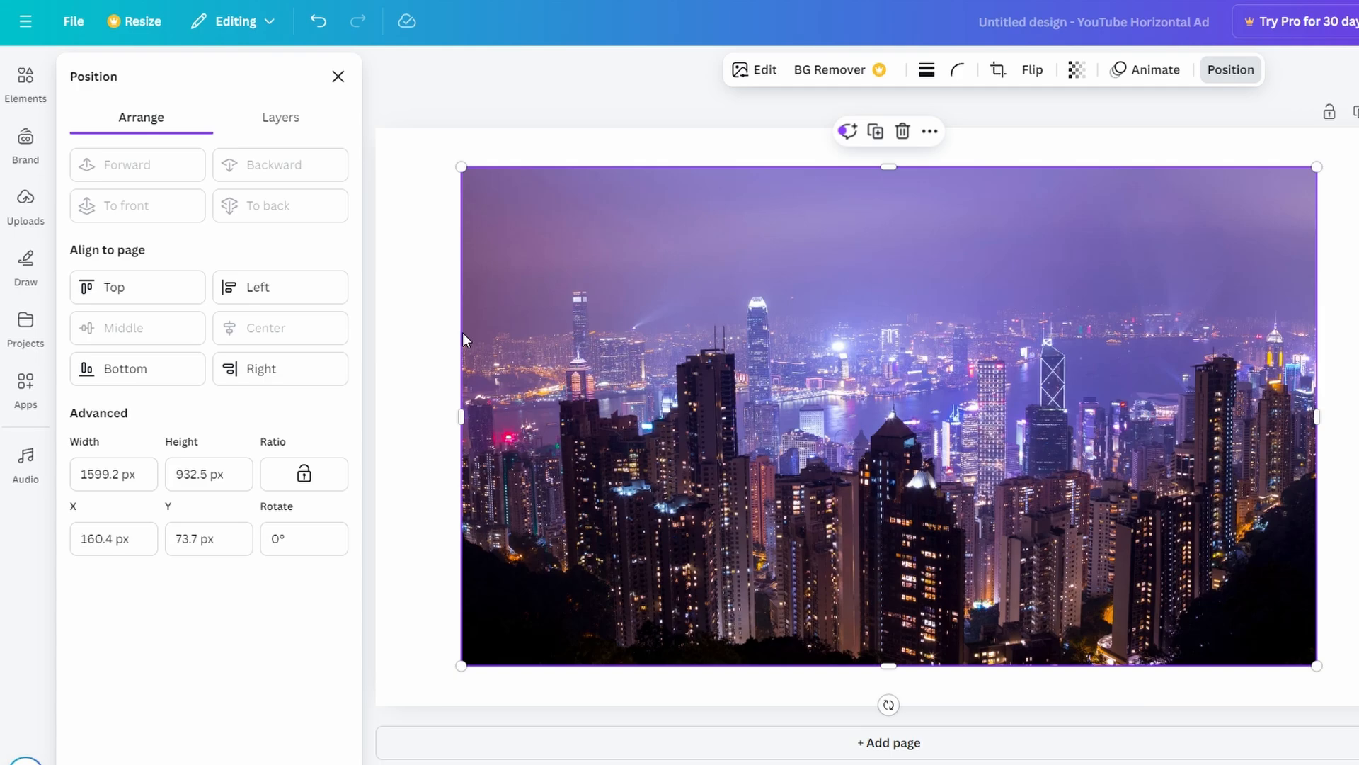
{"action": "mouse_move", "coordinate": [518, 346]}
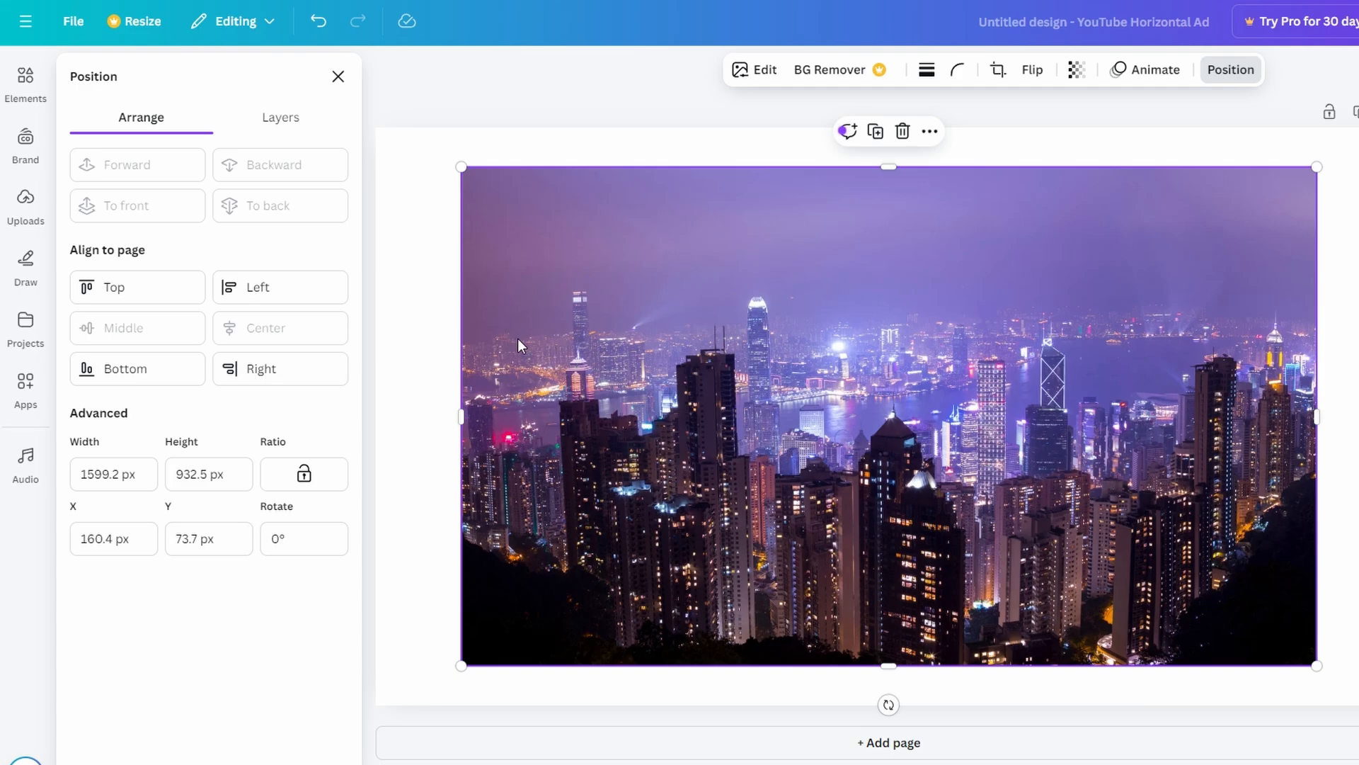
{"action": "left_click", "coordinate": [26, 83]}
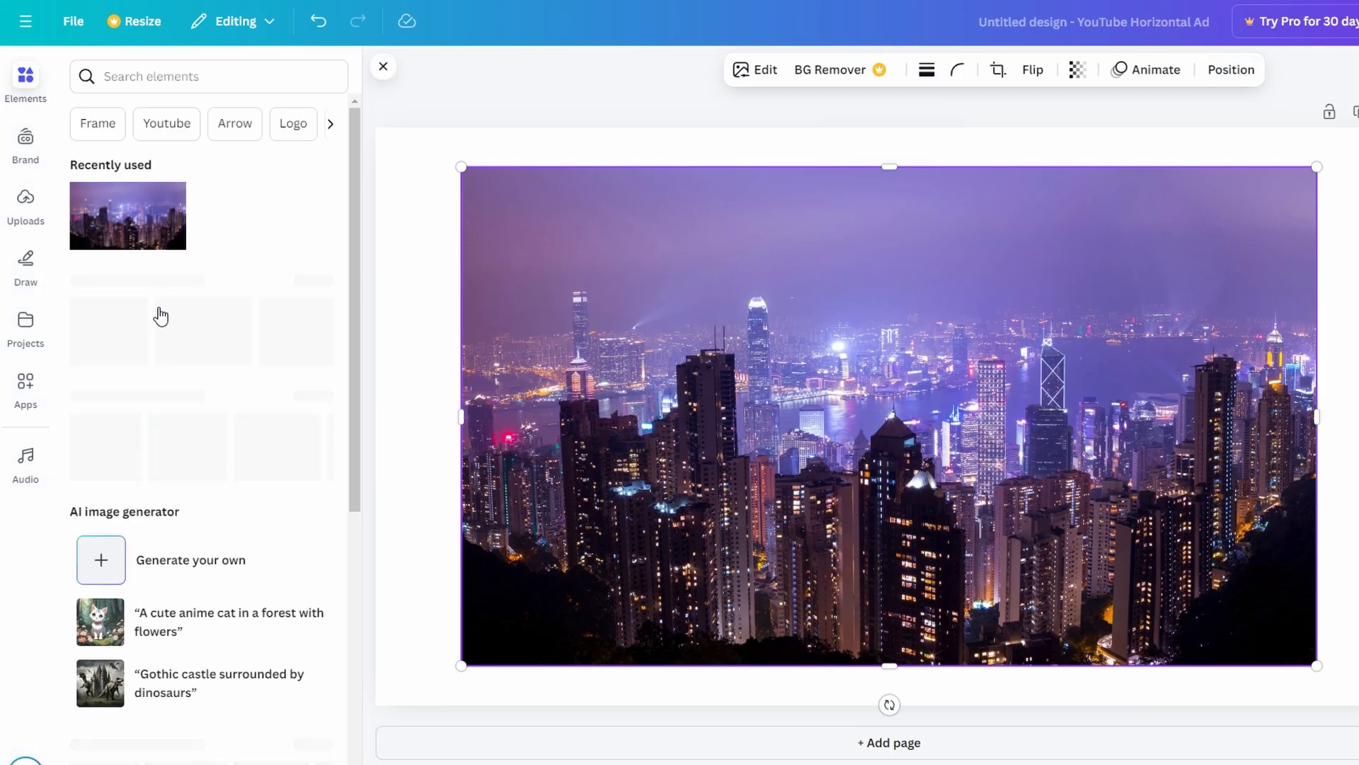
Step: Insert the recently used city photo again as a smaller copy over the right half
{"action": "left_click", "coordinate": [866, 417]}
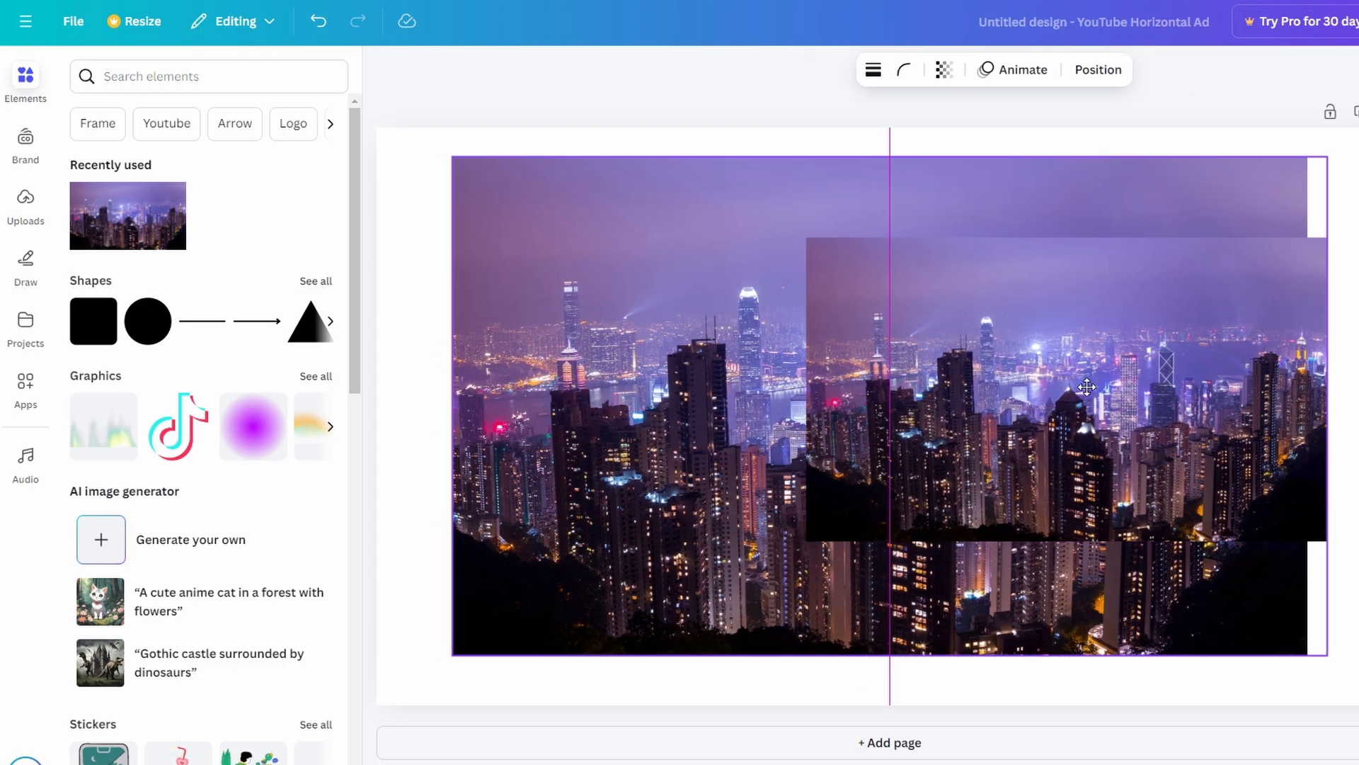
Step: Resize the grouped pair of photos from both corners to about 1408 × 803 px
{"action": "left_click_drag", "start_coordinate": [1327, 654], "coordinate": [1265, 630]}
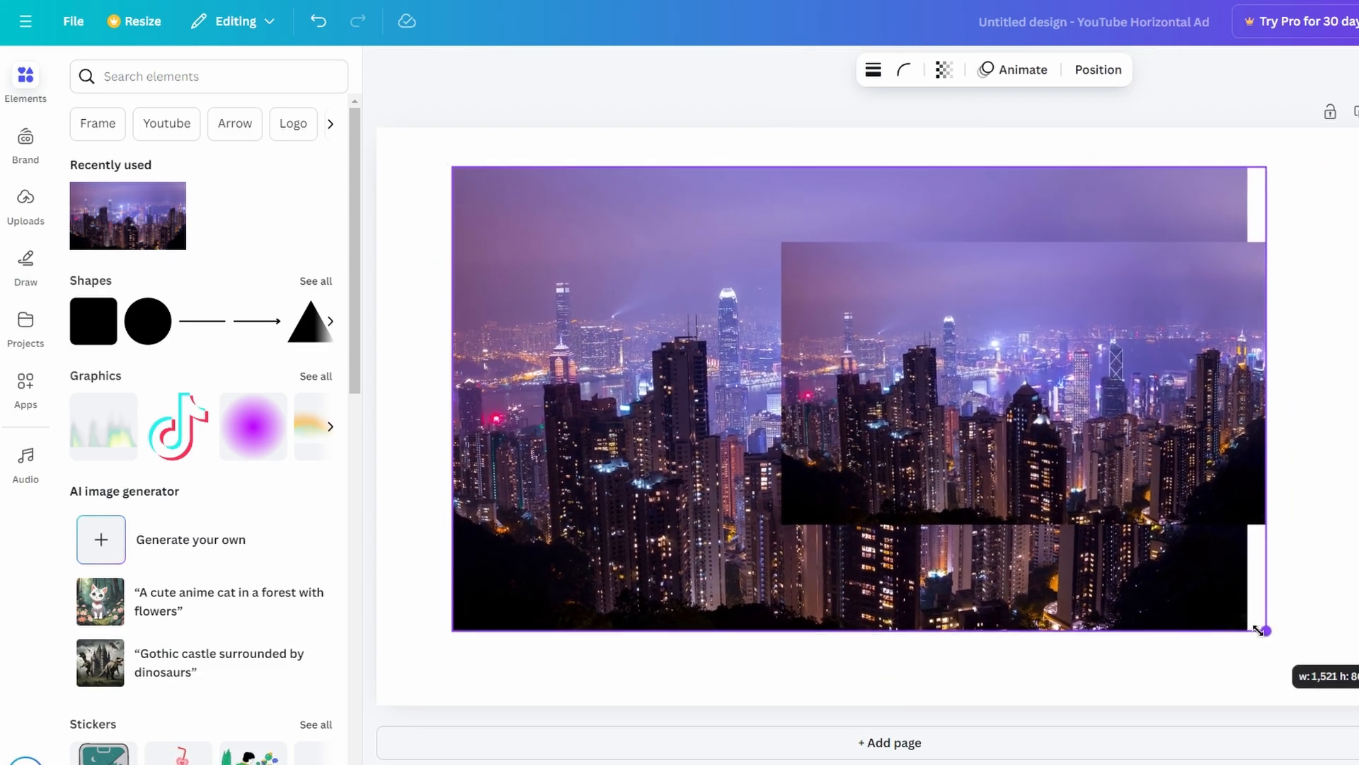
{"action": "left_click_drag", "start_coordinate": [1261, 630], "coordinate": [1213, 582]}
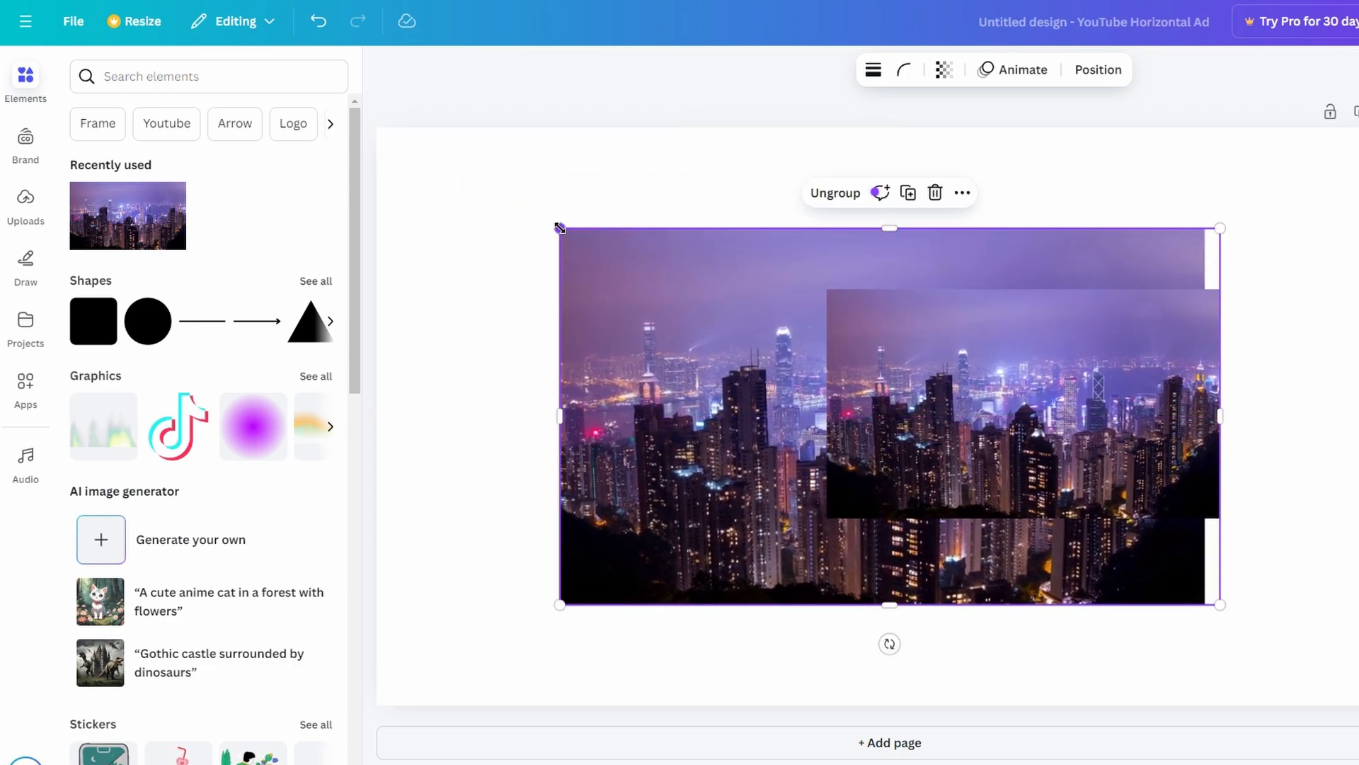
{"action": "left_click_drag", "start_coordinate": [561, 228], "coordinate": [522, 207]}
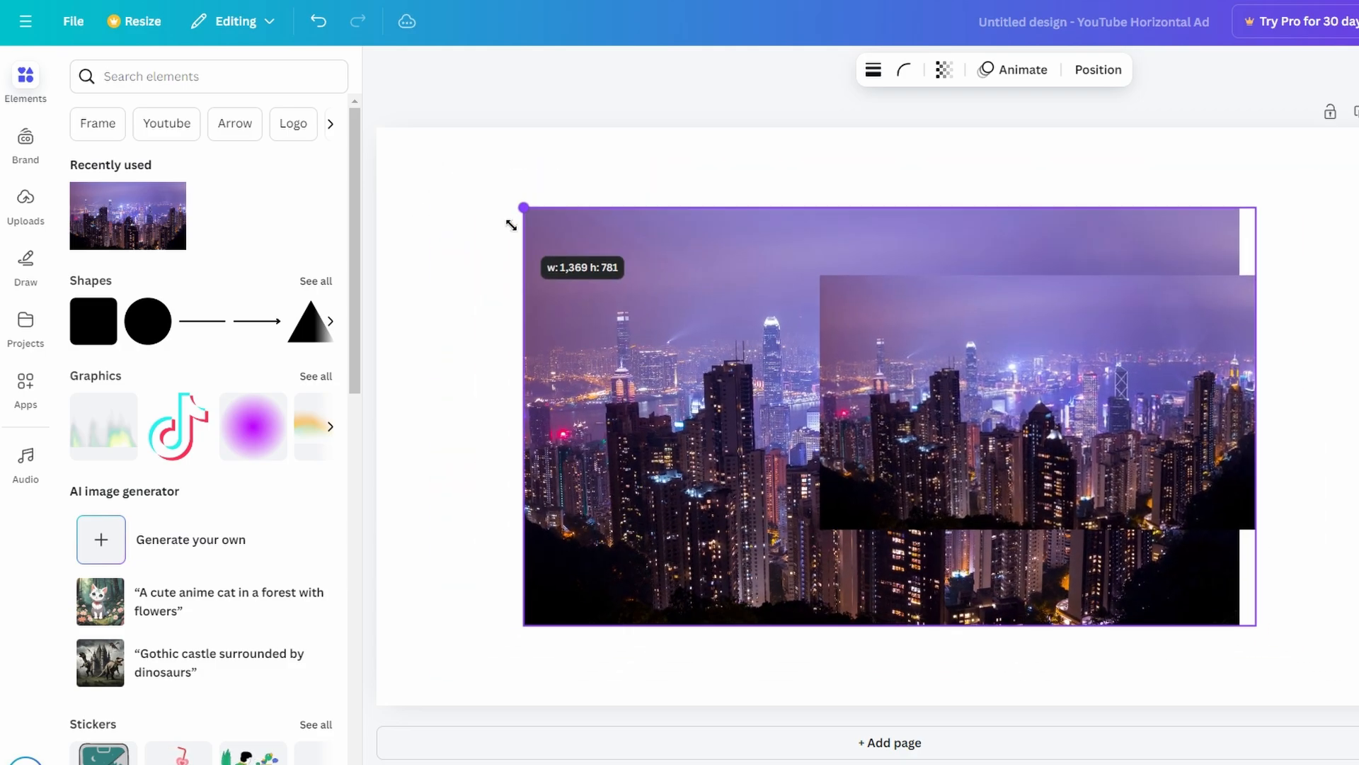
{"action": "left_click_drag", "start_coordinate": [523, 209], "coordinate": [511, 203]}
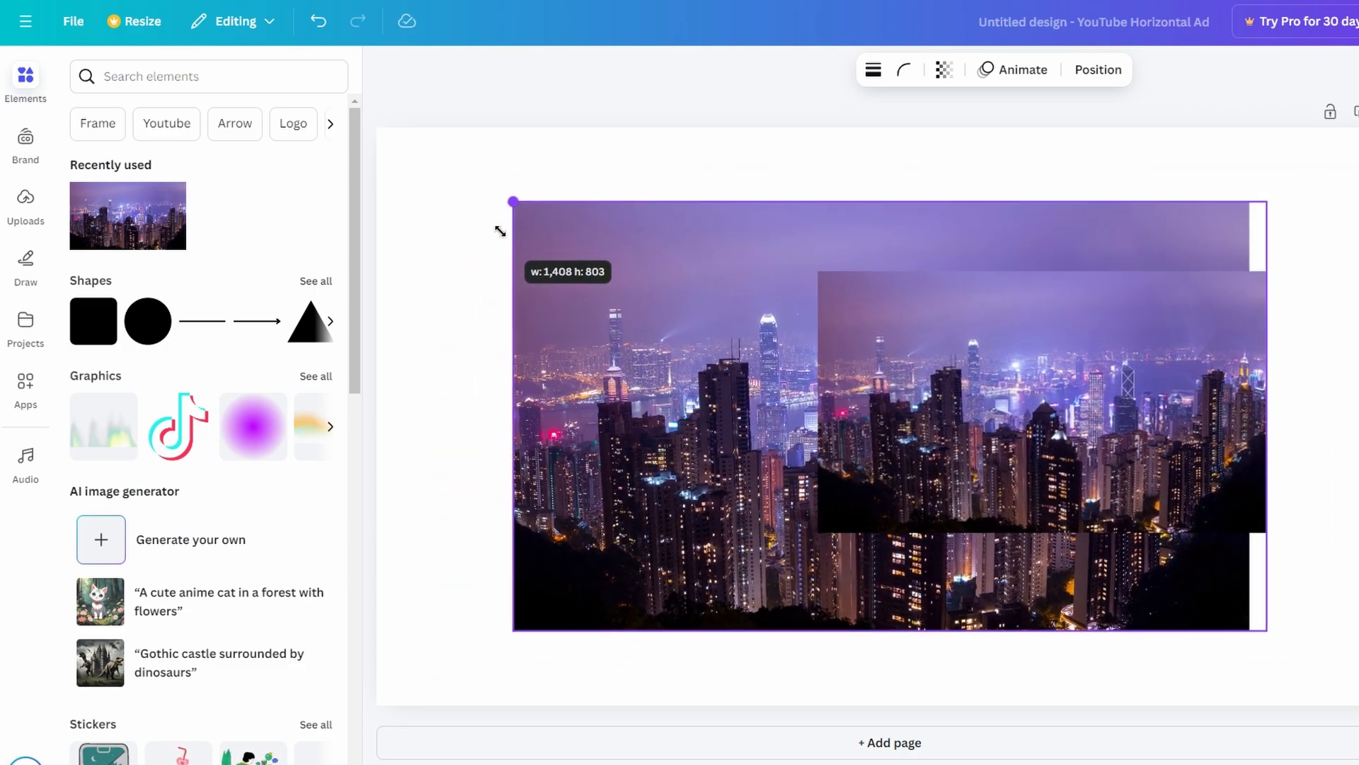